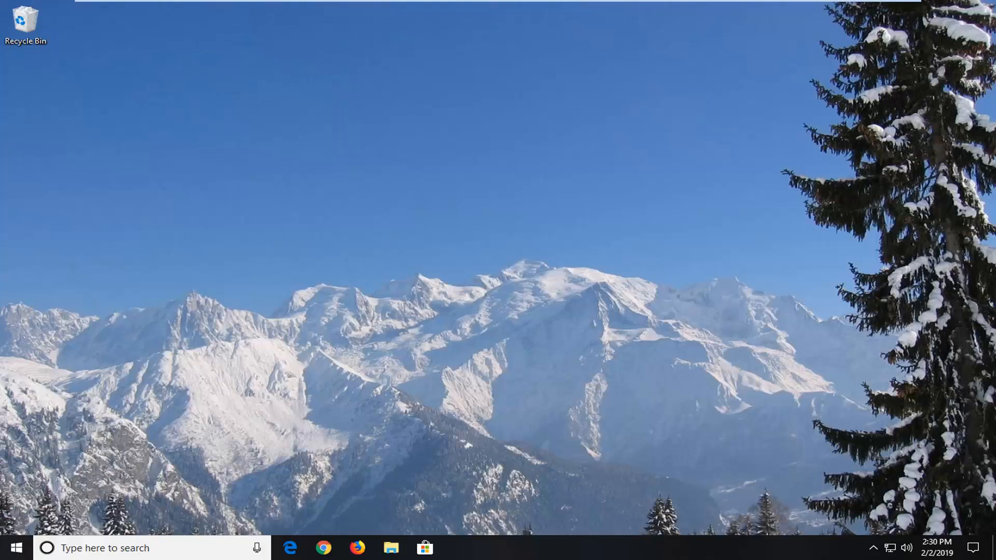
- Search Start for 'local security policy' and launch Local Security Policy as administrator
left_click(12, 547)
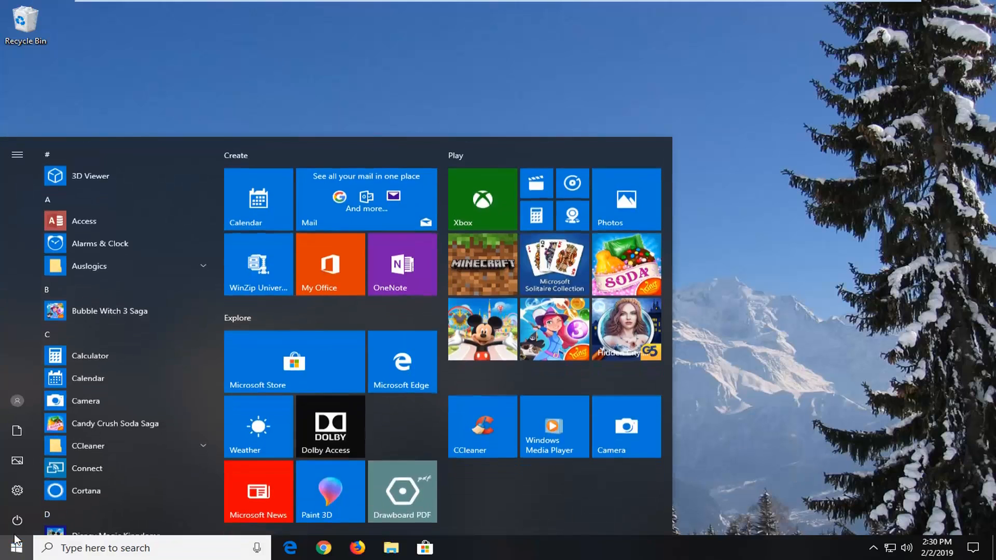
type("local security poli")
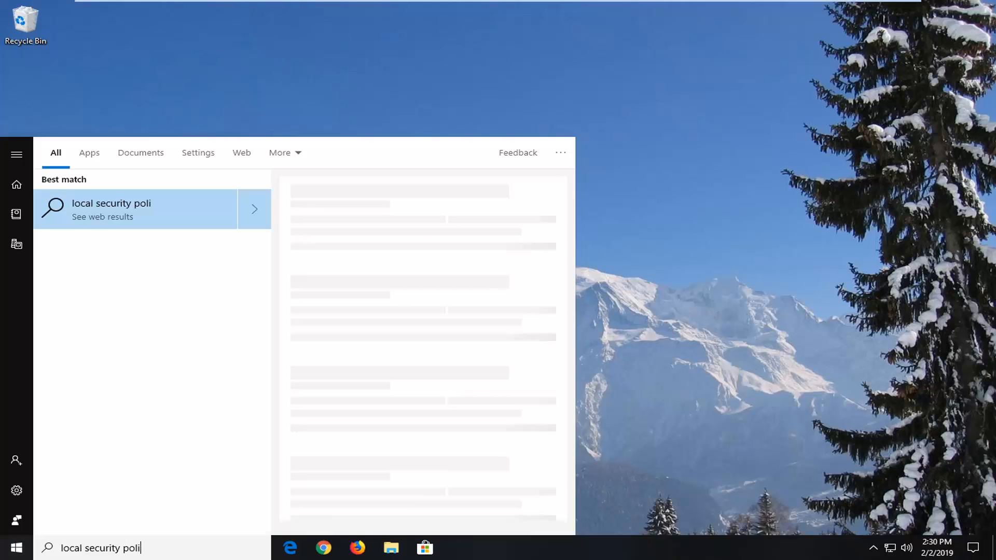
type("cy")
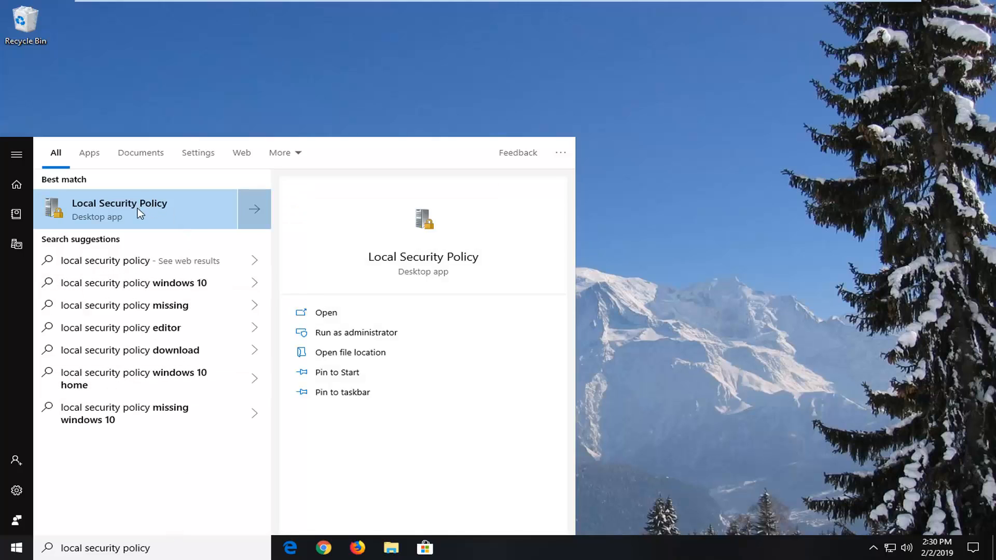
right_click(119, 210)
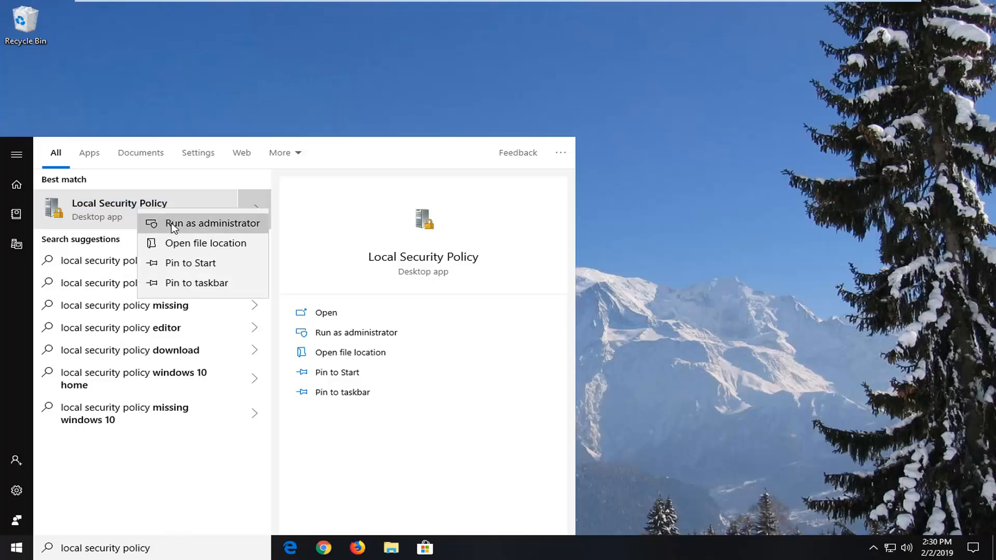
left_click(213, 223)
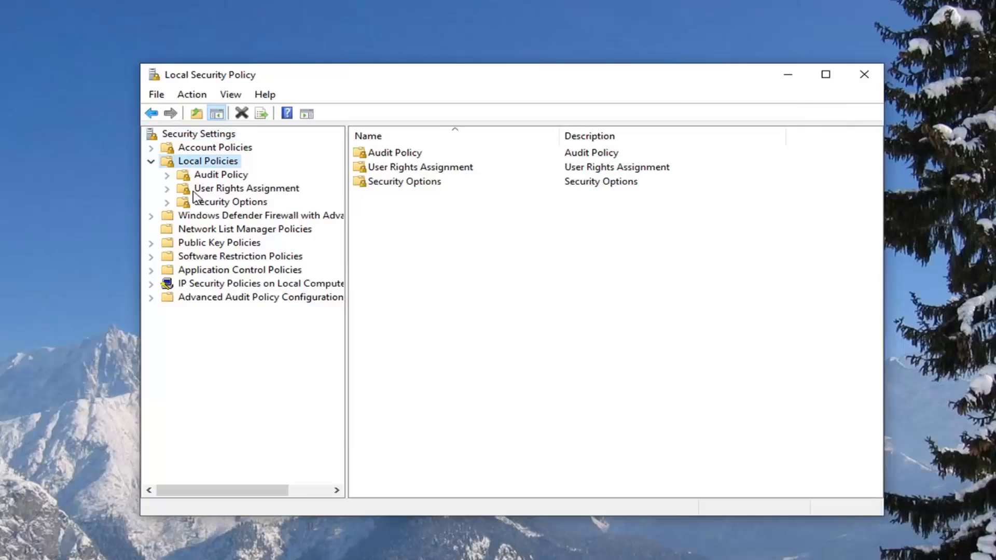
- Under User Rights Assignment, open 'Allow log on through Remote Desktop Services' properties
left_click(247, 187)
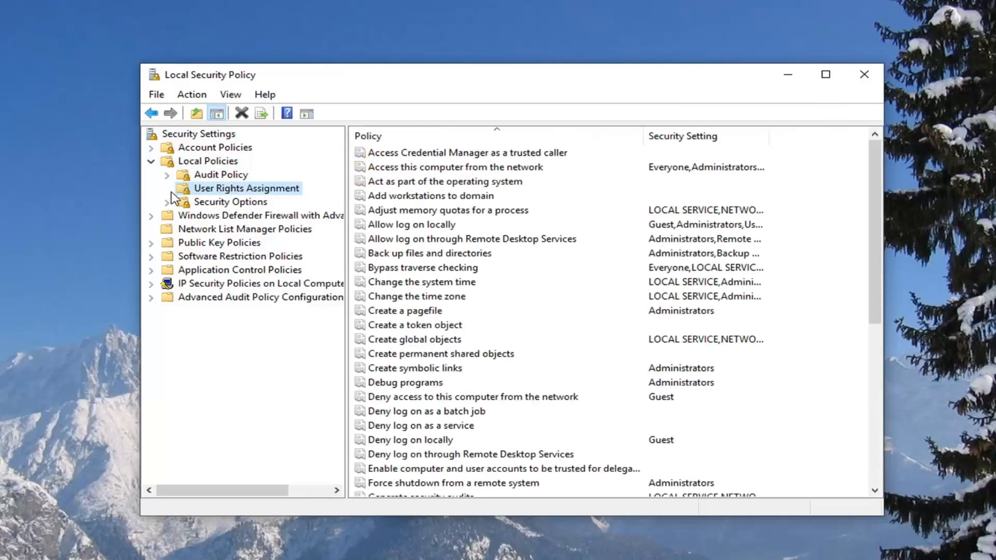
mouse_move(248, 166)
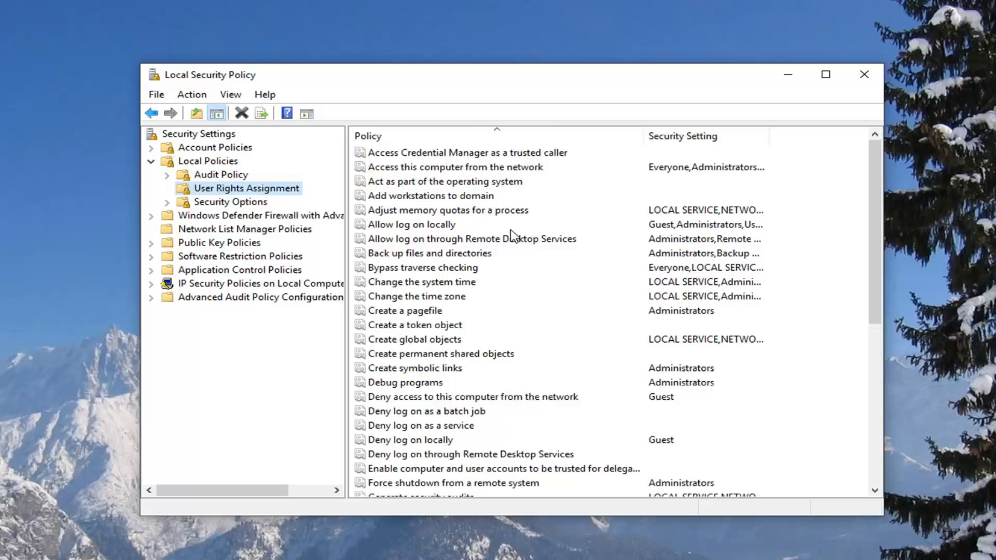
mouse_move(505, 234)
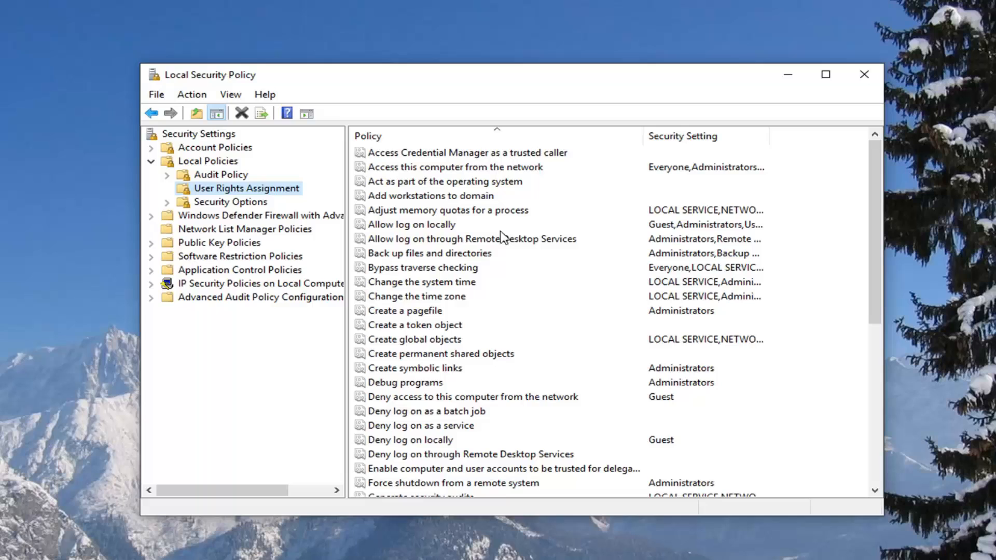
left_click(471, 239)
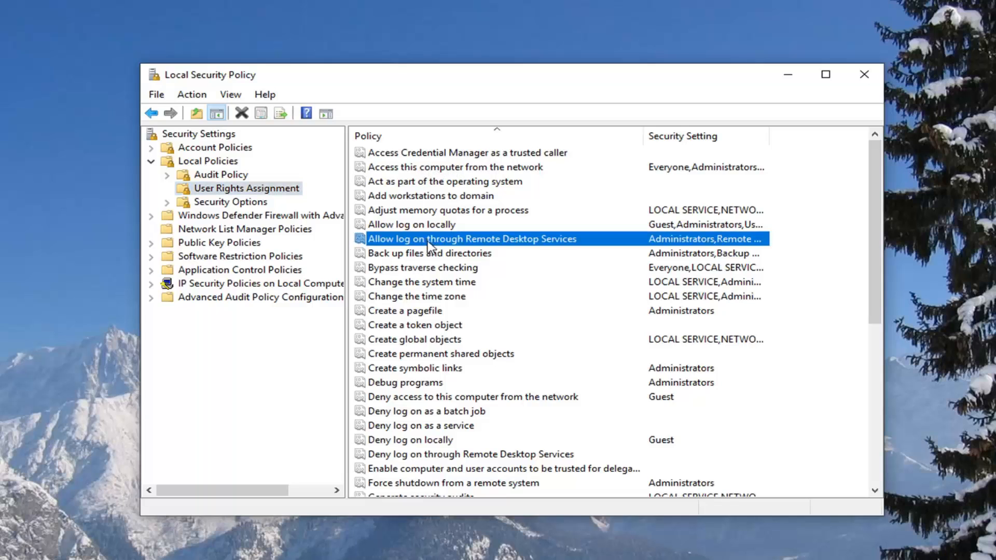
double_click(471, 239)
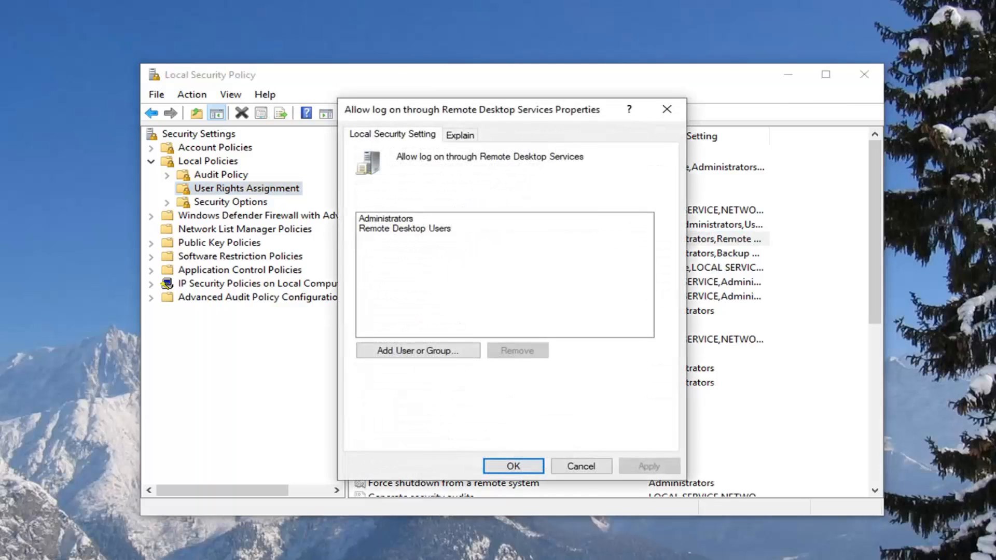
mouse_move(397, 236)
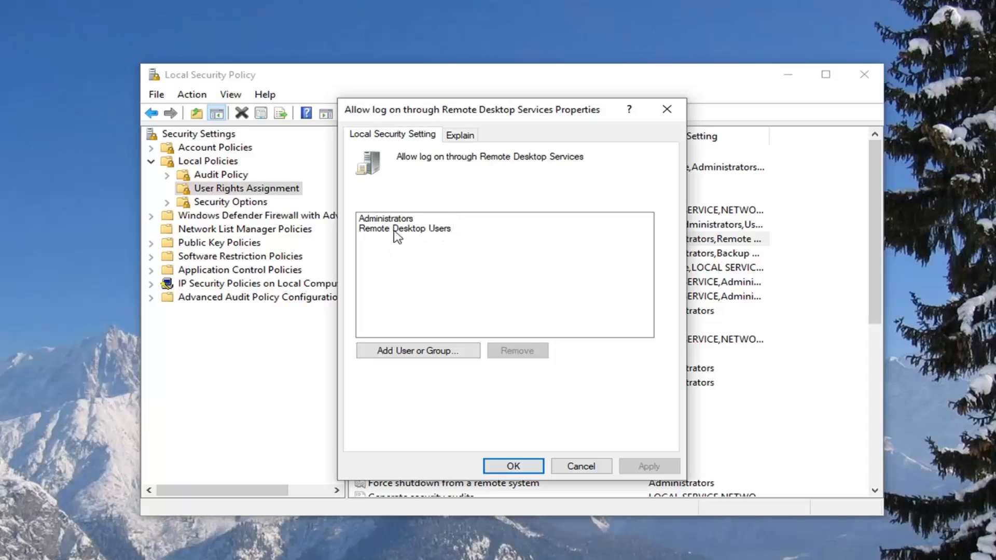
mouse_move(447, 244)
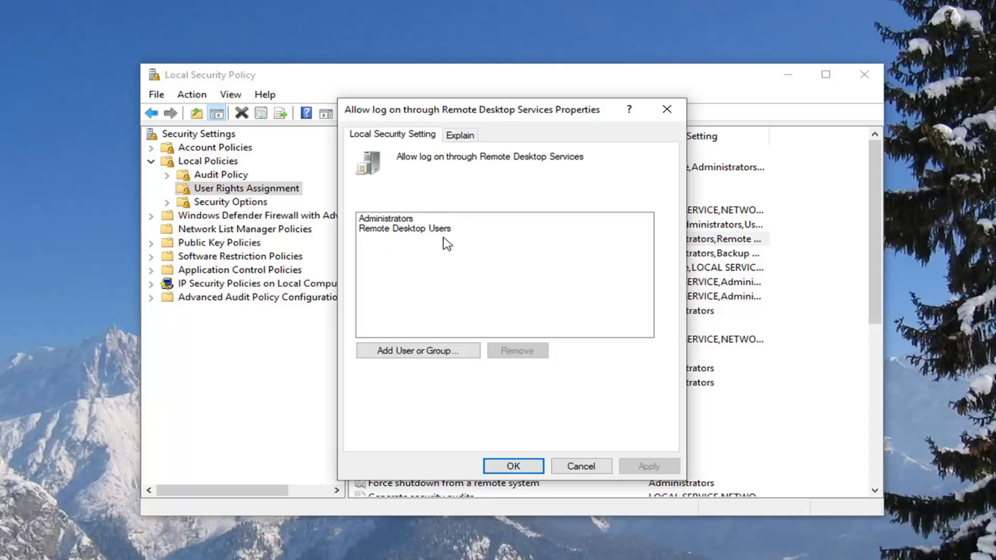
mouse_move(405, 351)
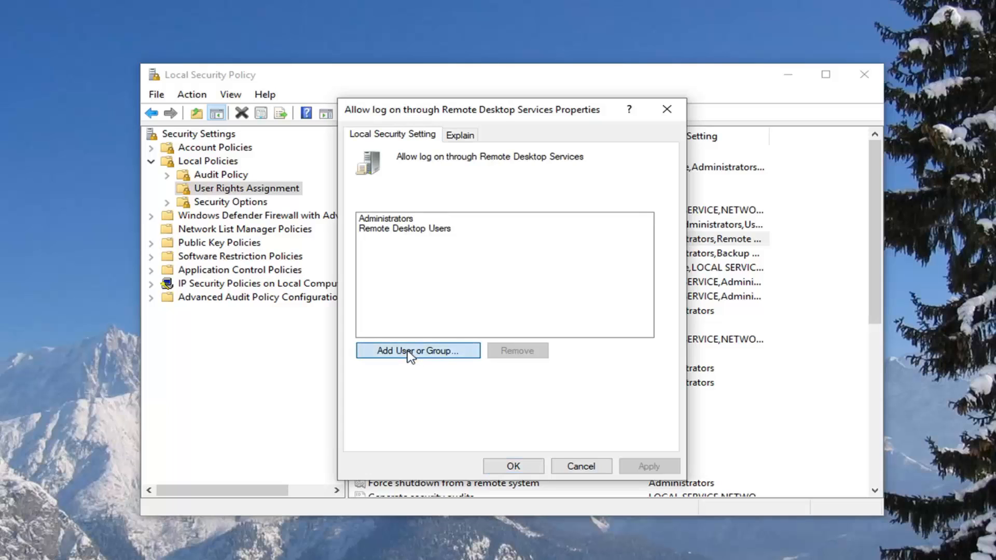
- Start adding a user or group to the Remote Desktop logon right
left_click(418, 350)
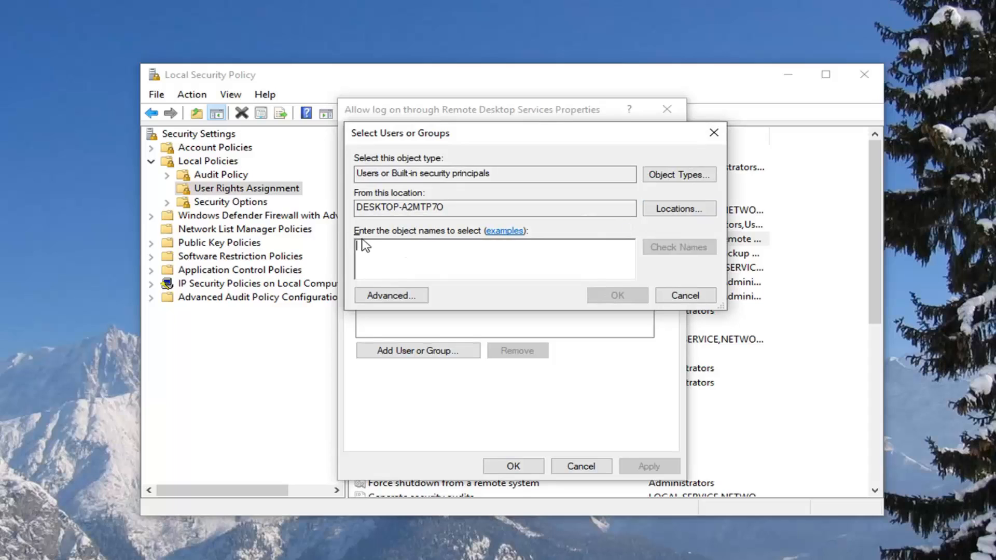
- Enter 'Remote Desktop Users' as the object name, which returns a Name Not Found warning
type("E")
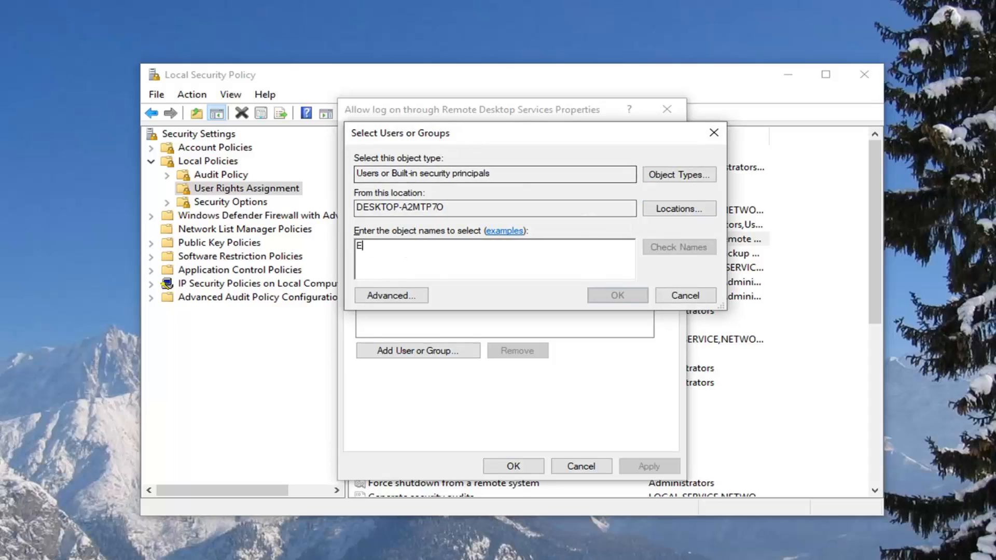
type("Remote")
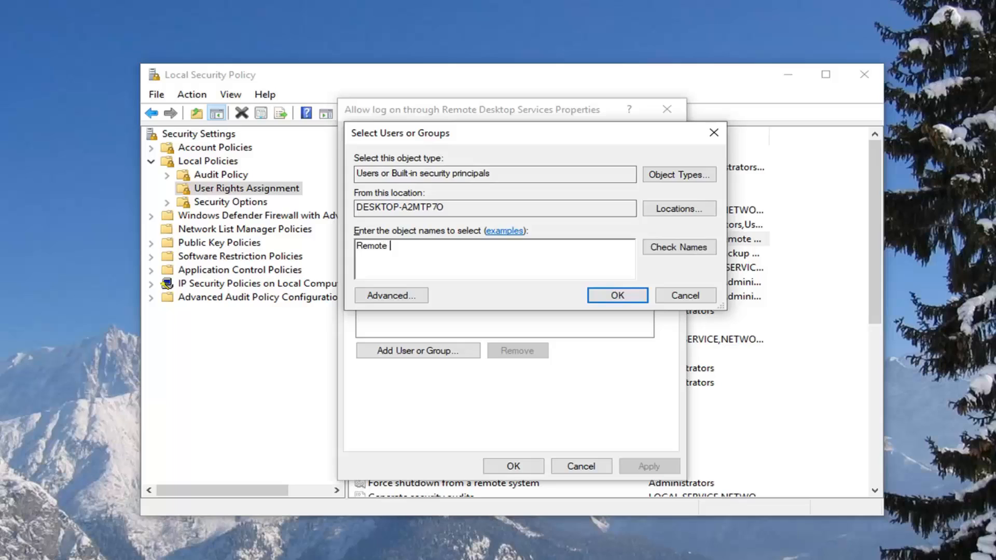
type("Desktop Us")
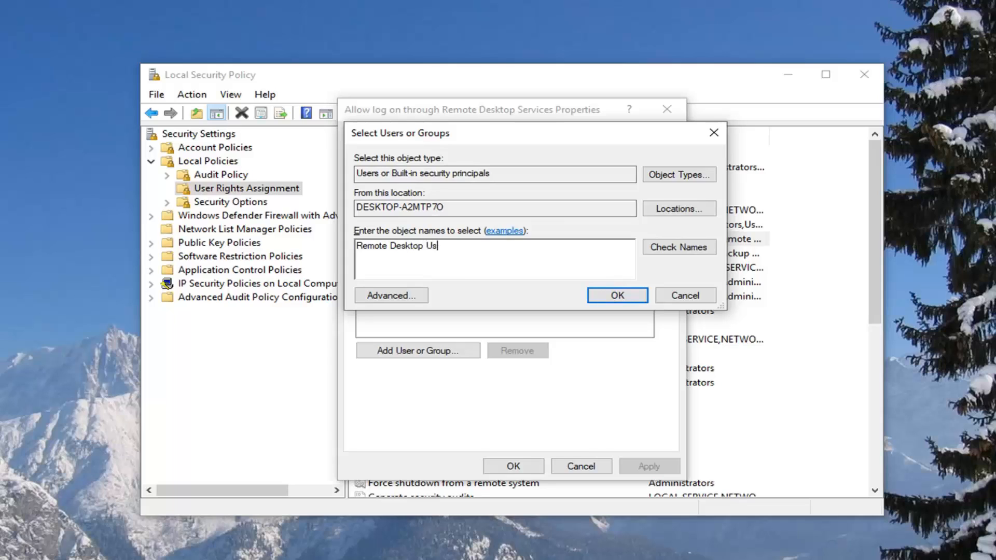
type("ers")
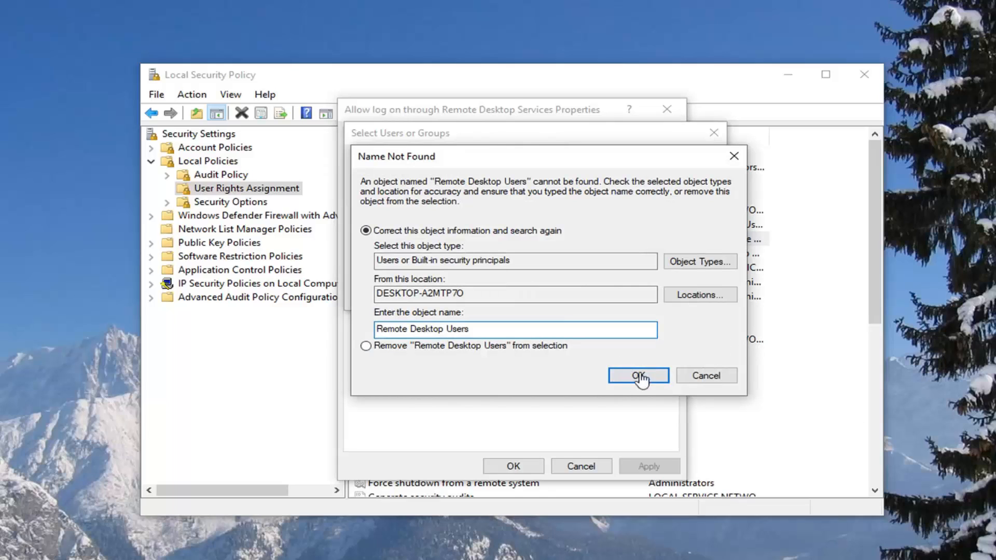
mouse_move(566, 261)
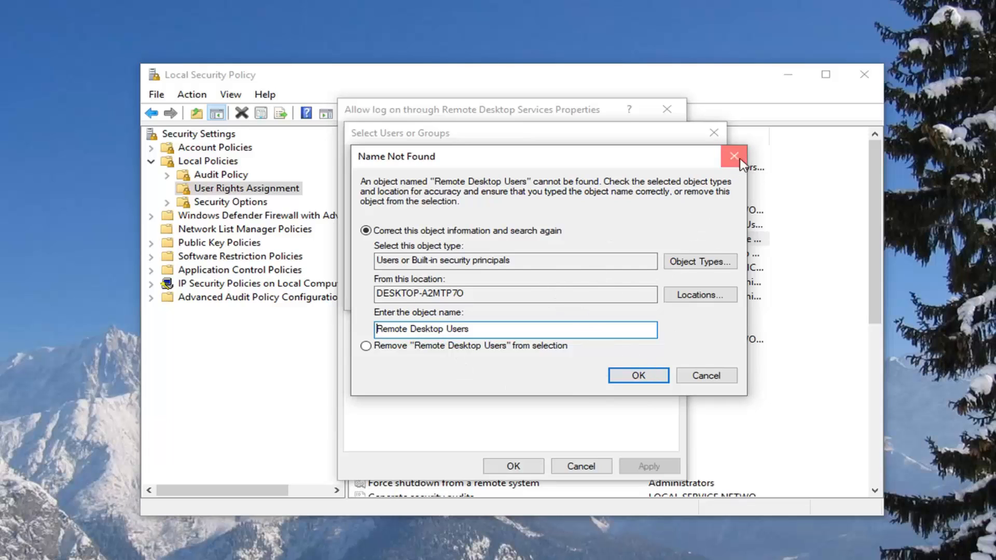
- Dismiss the warning, confirm Remote Desktop Users is listed, and accept the policy's properties
left_click(734, 157)
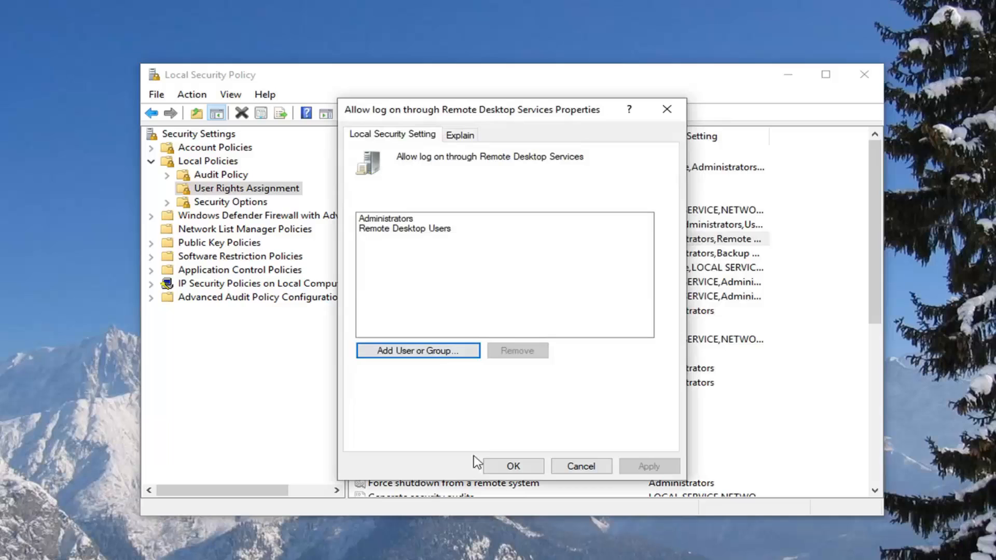
left_click(404, 228)
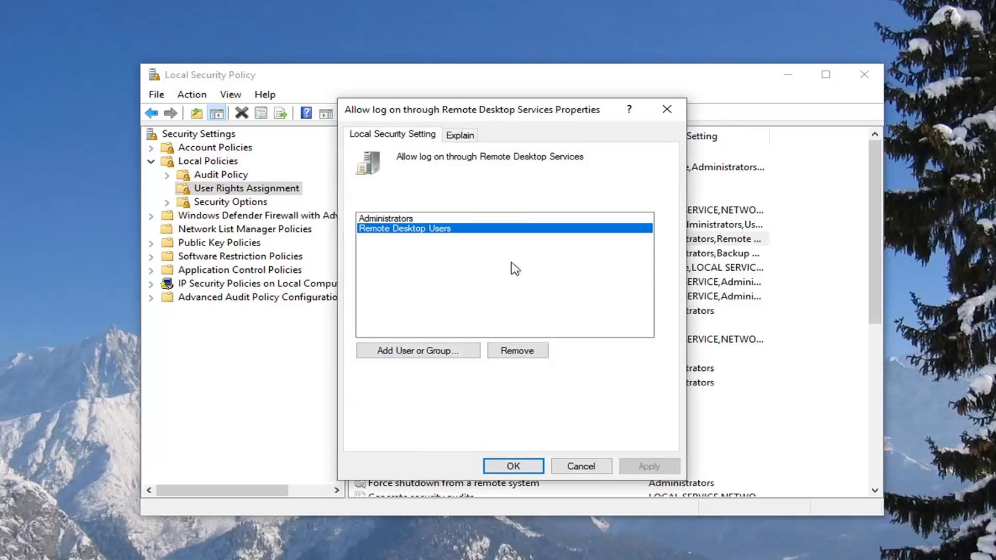
mouse_move(371, 240)
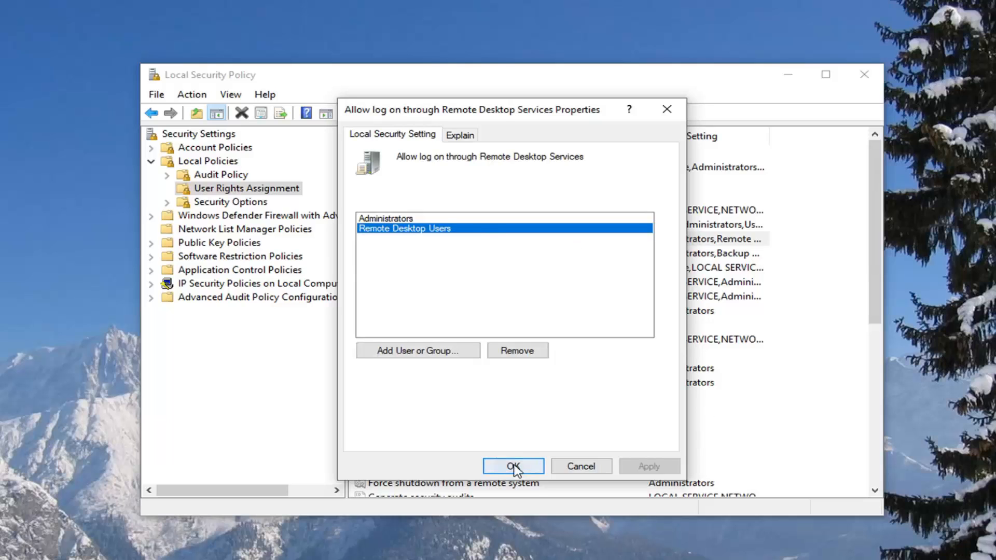
left_click(512, 466)
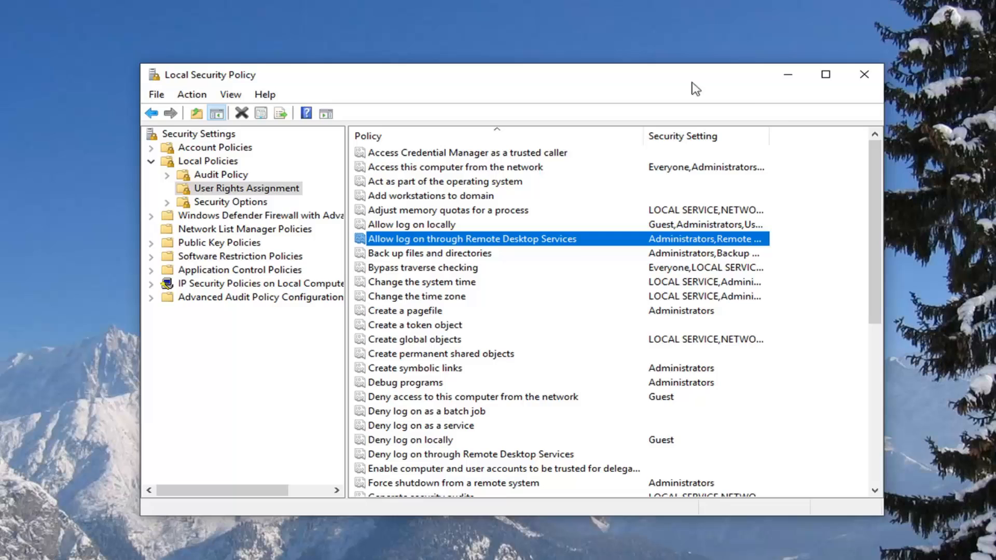
left_click(12, 548)
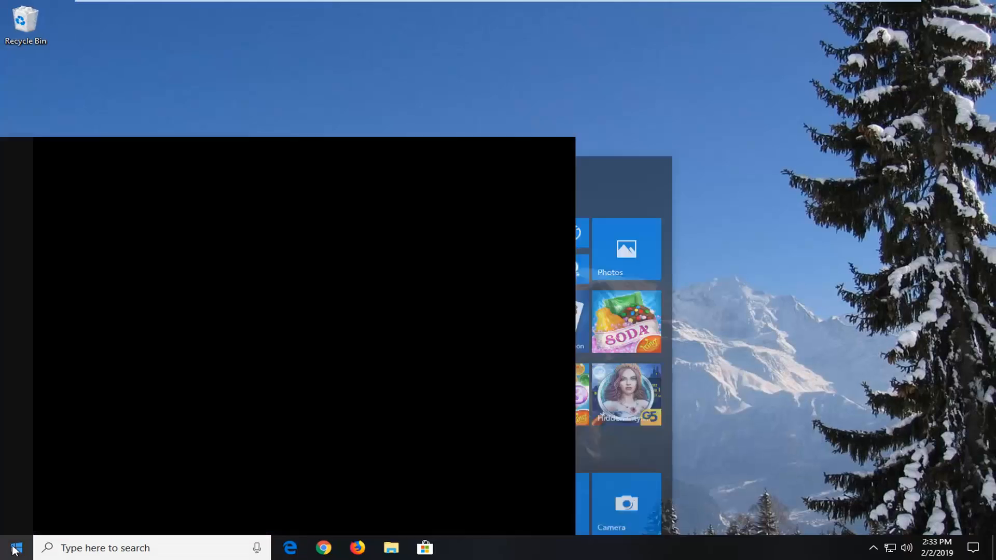
- Search Start for 'cmd' and launch Command Prompt
type("cmd")
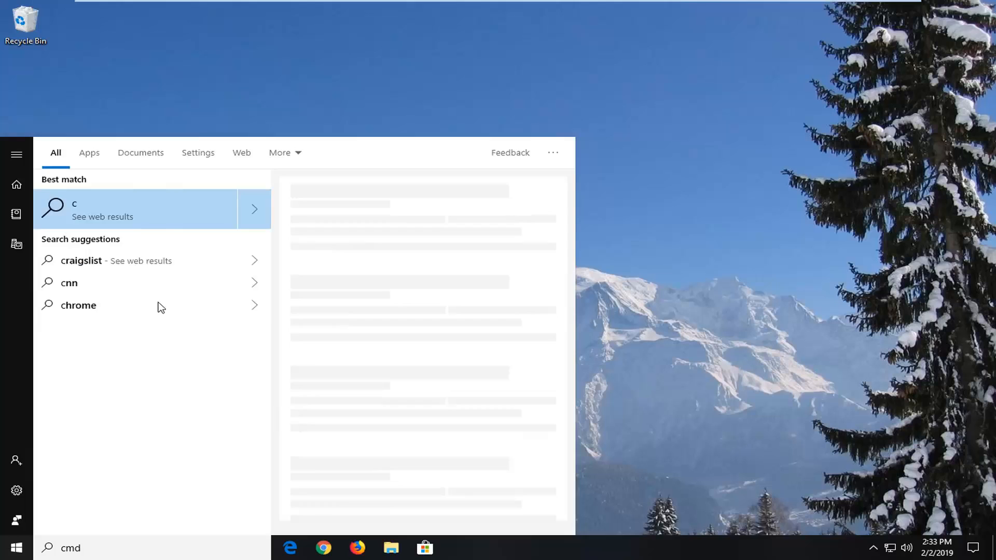
type("md")
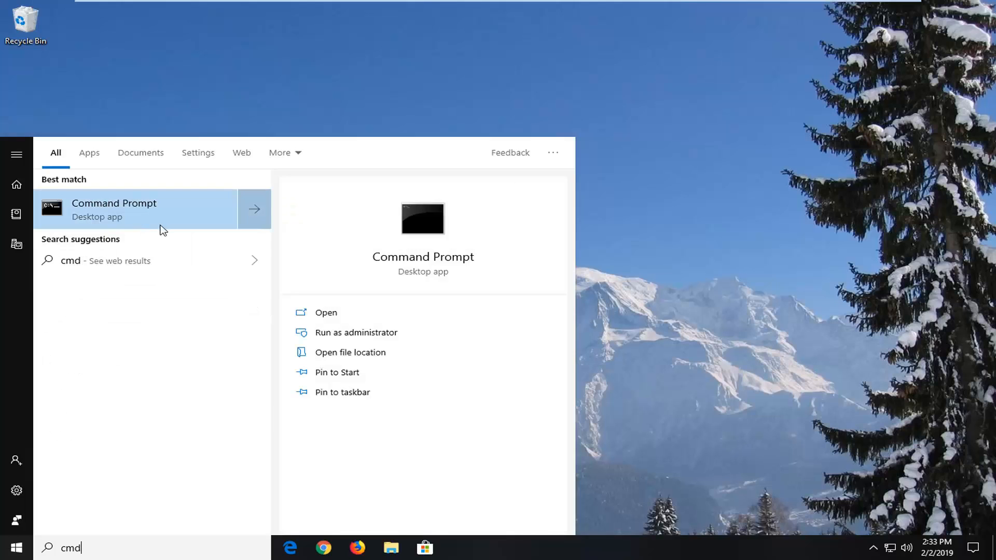
left_click(356, 332)
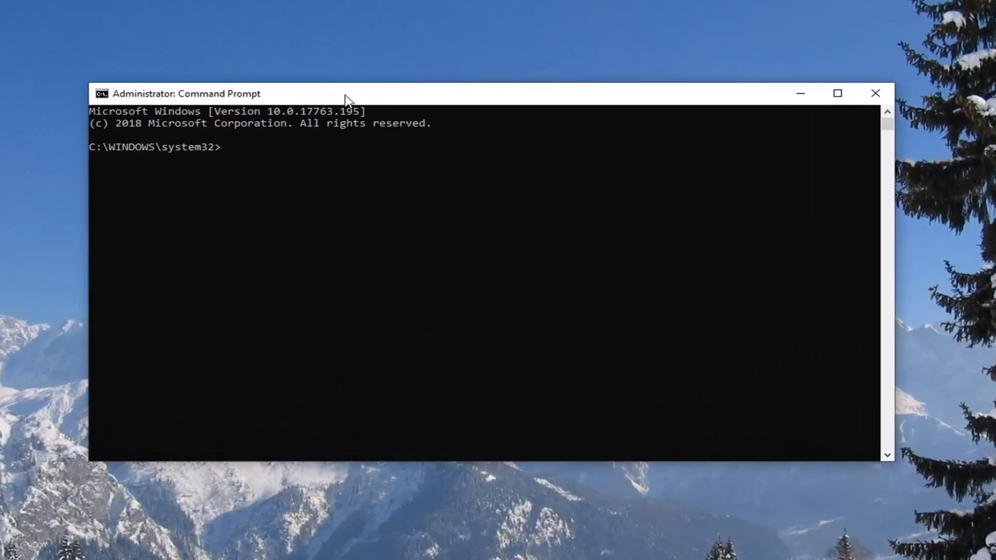
- Run 'gpudate /force', which returns a not-recognized-command error
type("gp")
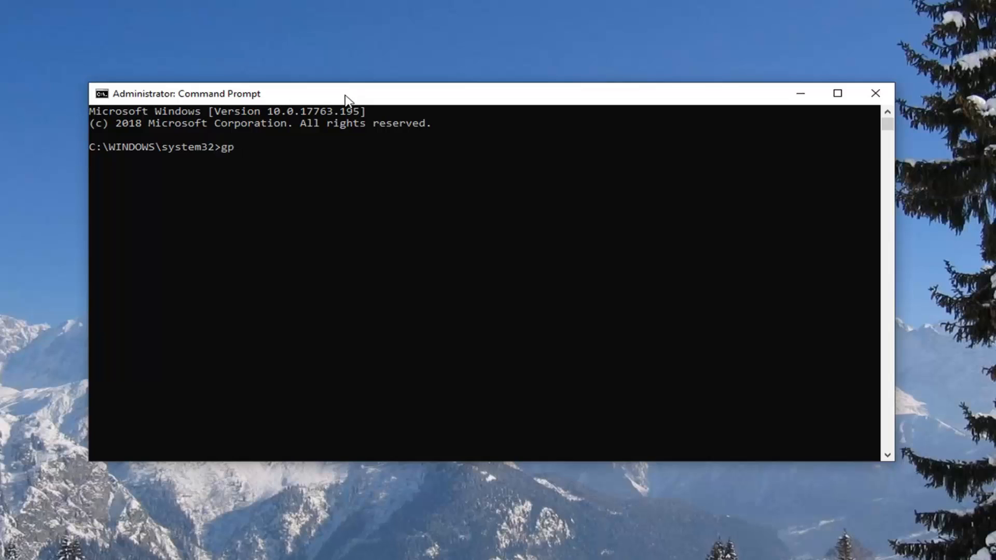
type("udate")
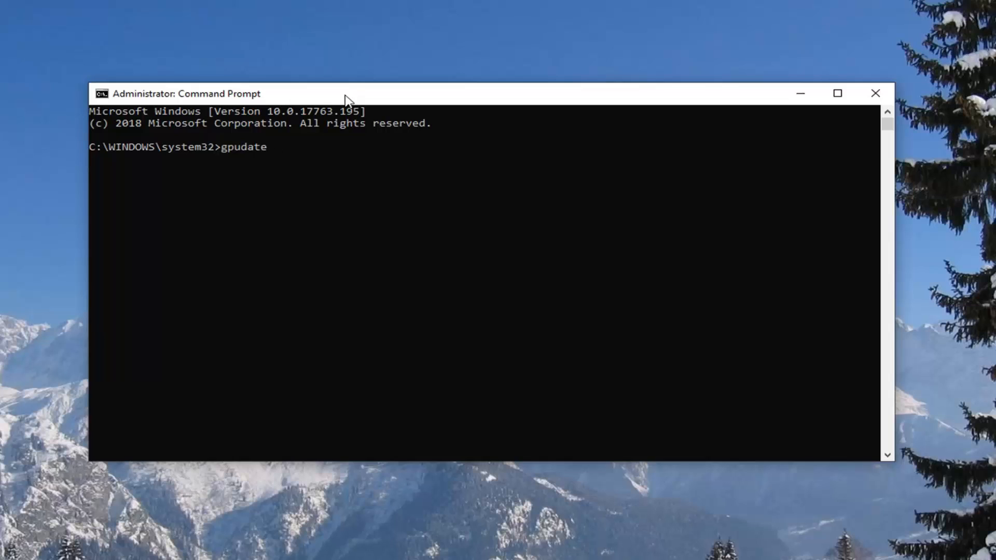
type("/force")
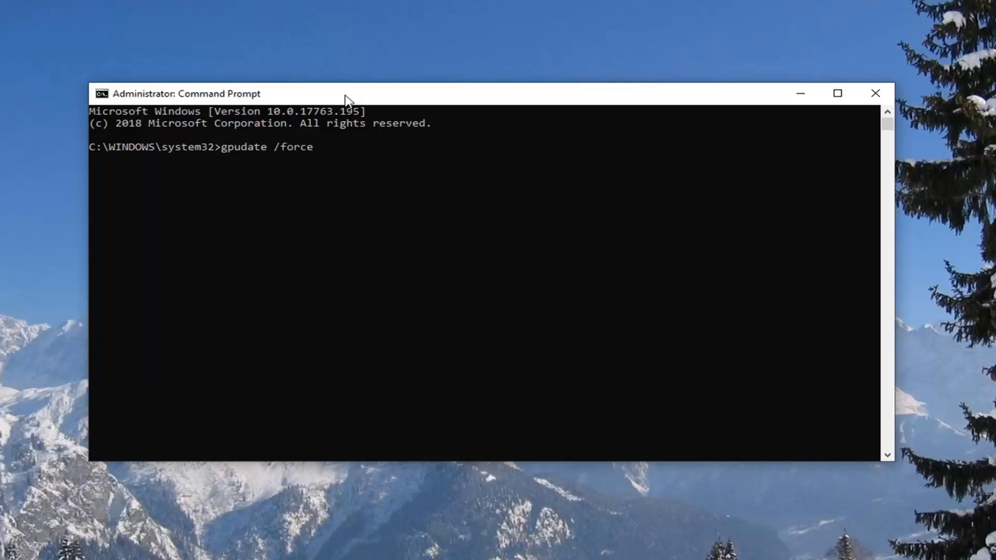
mouse_move(283, 153)
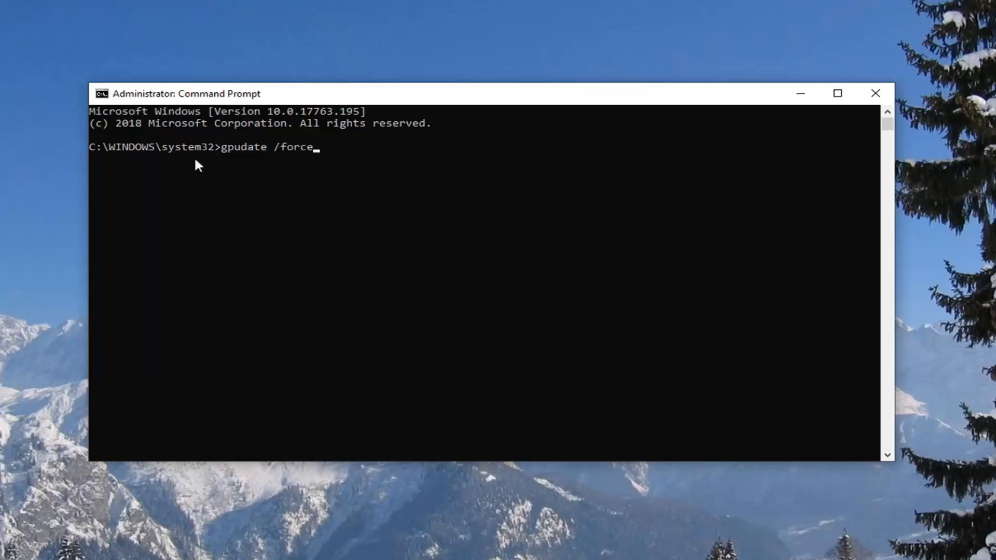
mouse_move(430, 313)
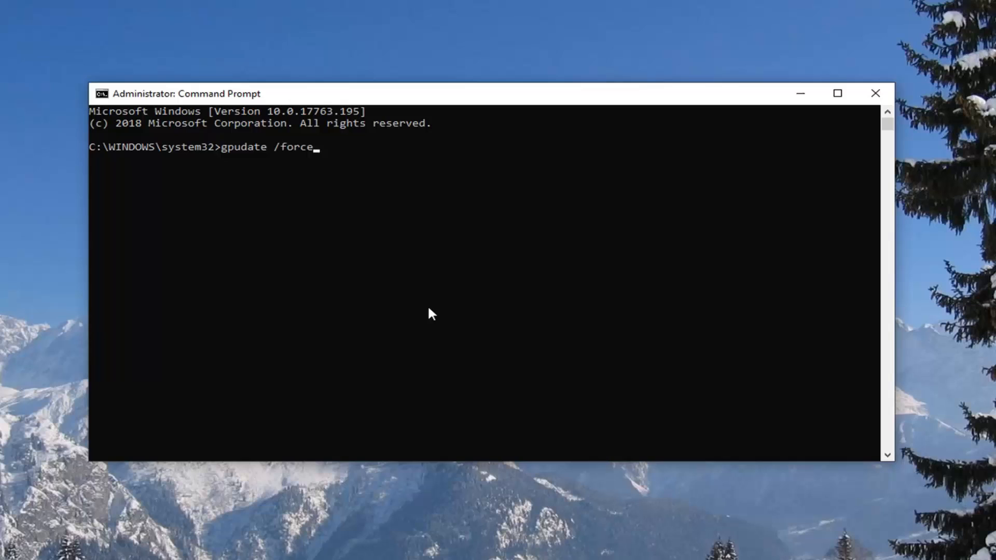
key("Return")
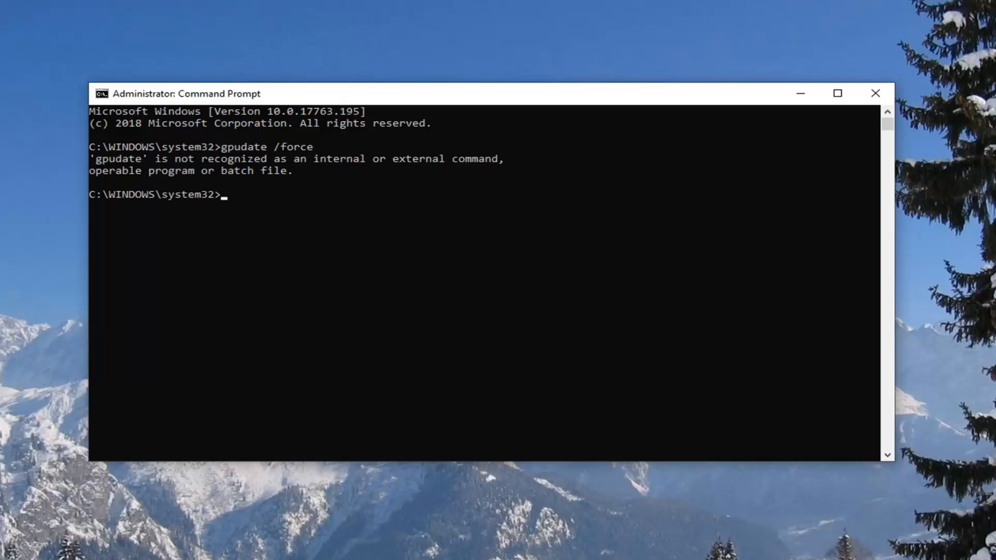
mouse_move(228, 164)
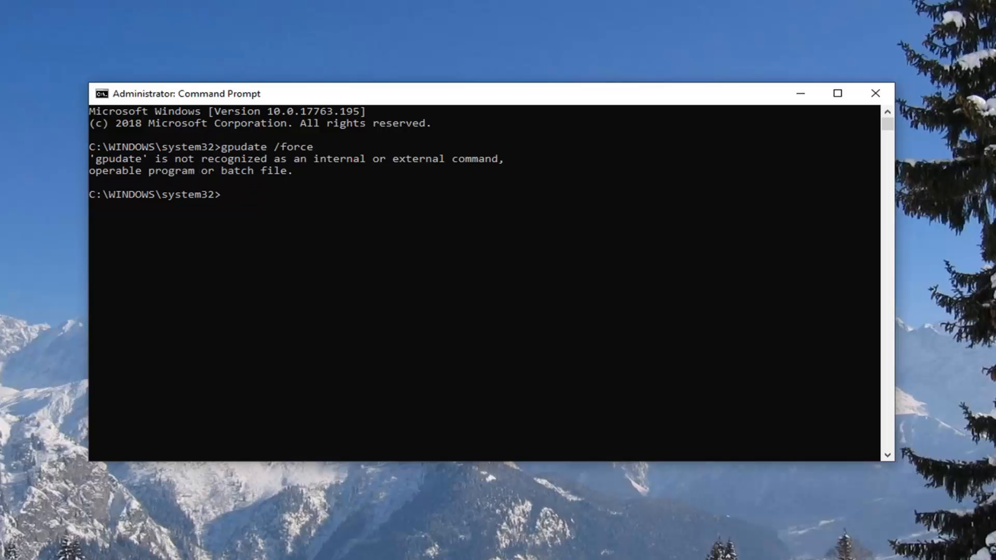
mouse_move(138, 165)
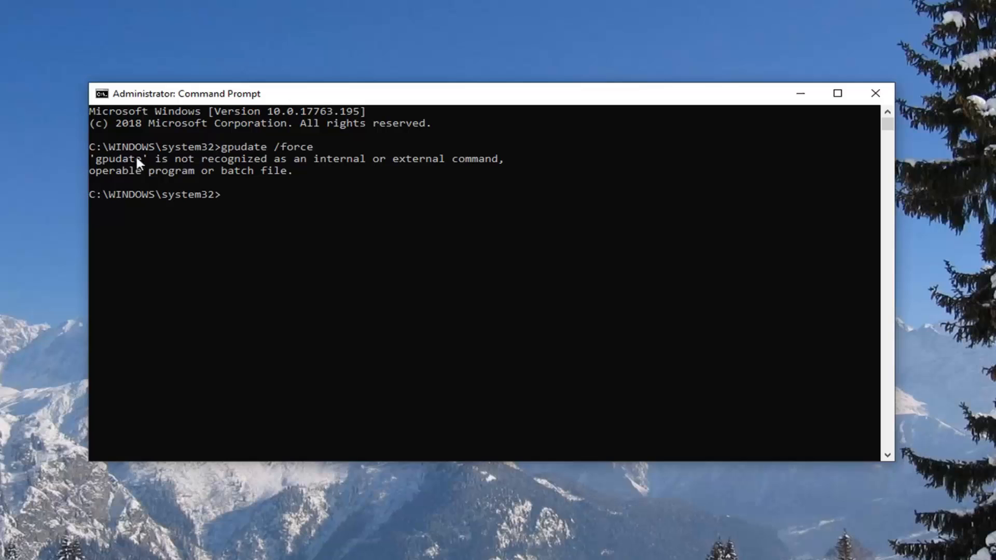
mouse_move(231, 192)
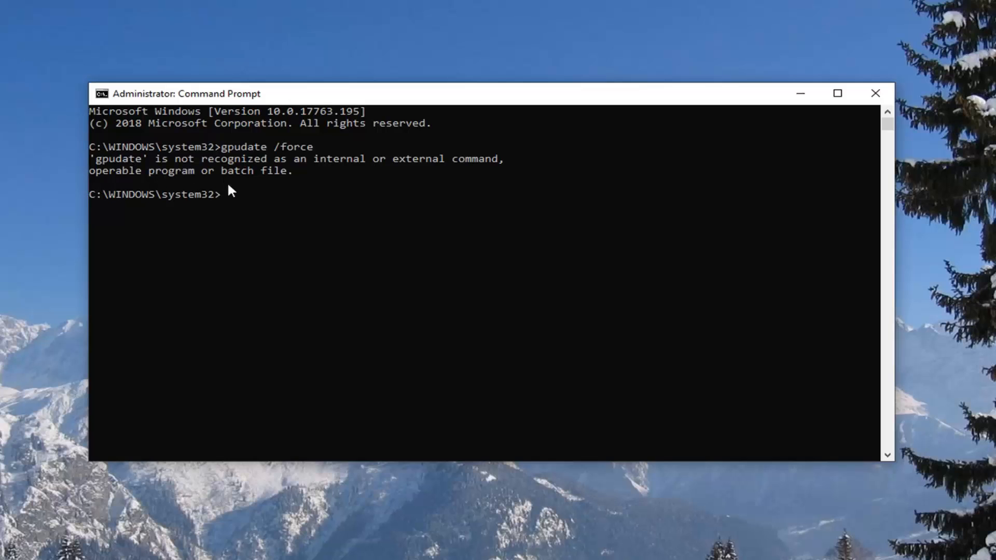
- Close the Command Prompt window, leaving the desktop showing
left_click(874, 94)
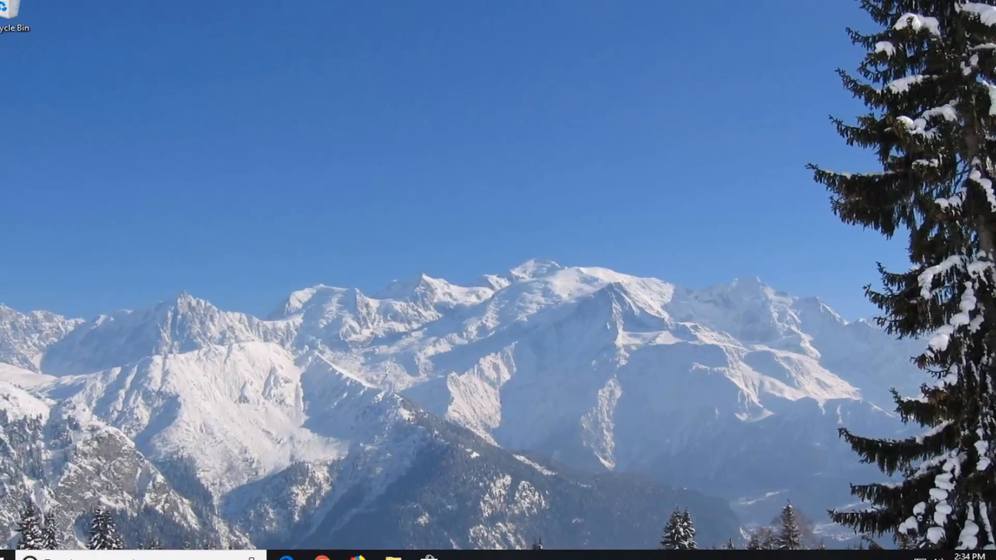